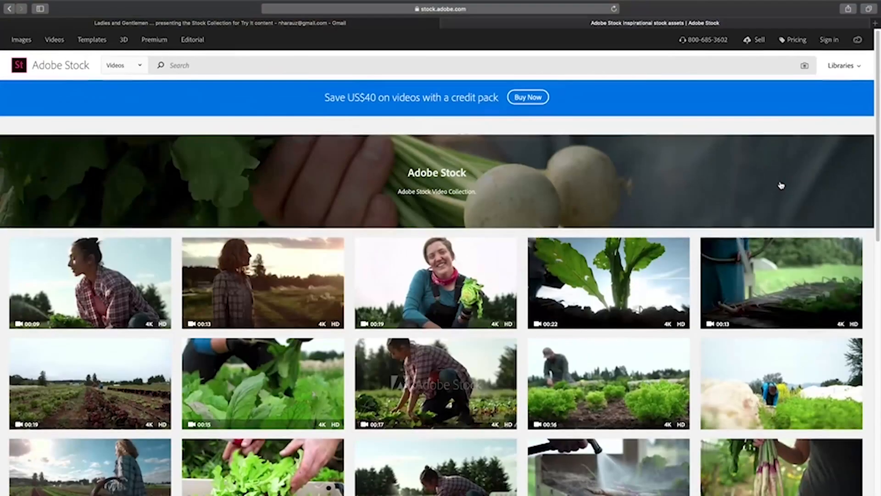
- Jump to the last frame of the red-jacket clip in the Content Aware Fill PSD composition
scroll("down", 3)
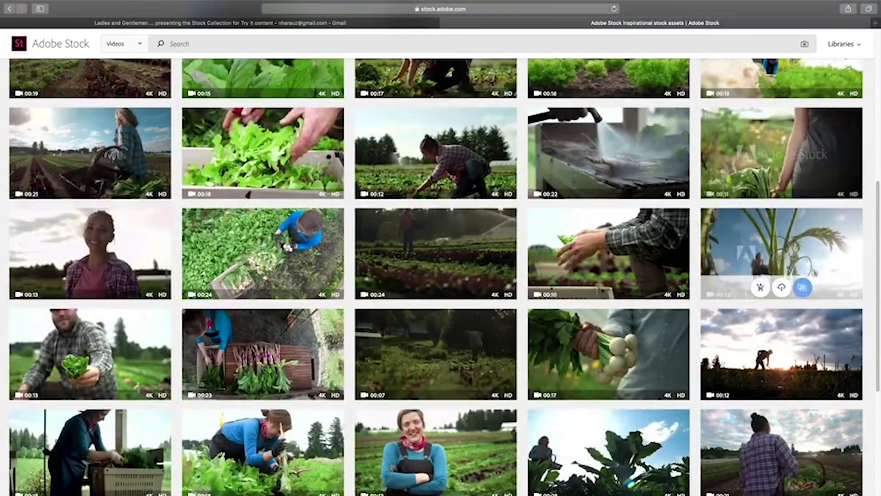
scroll("down", 3)
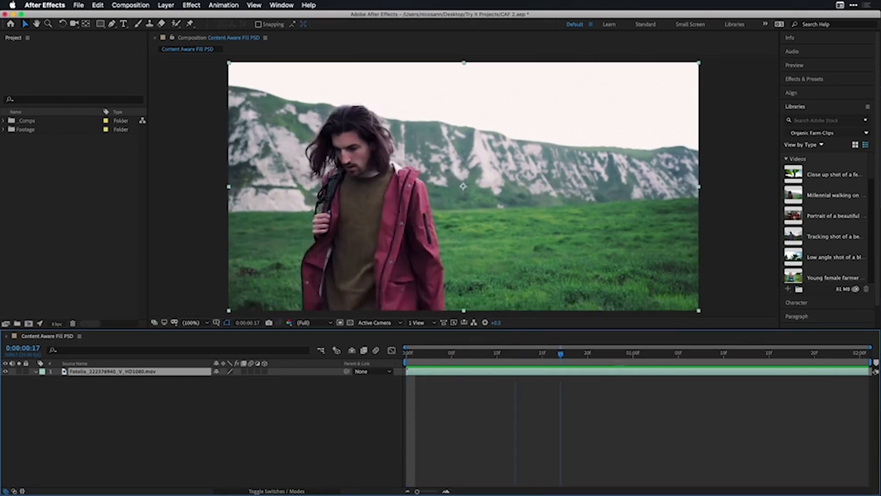
left_click(859, 353)
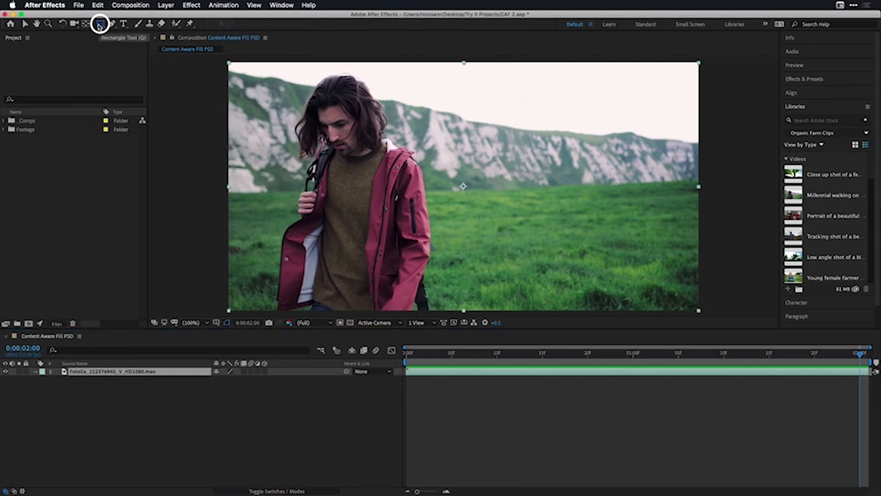
- Draw a rectangular mask around the sleeve zipper and set its mode to None
left_click_drag(409, 194, 413, 227)
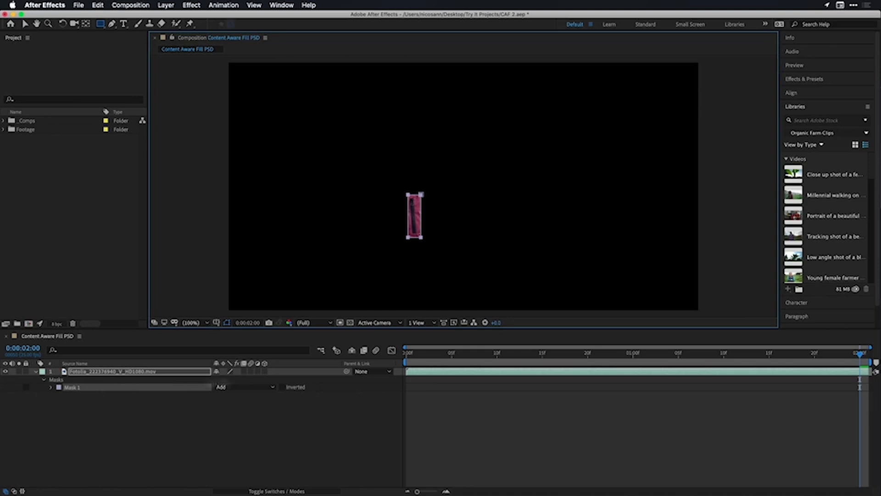
left_click(247, 387)
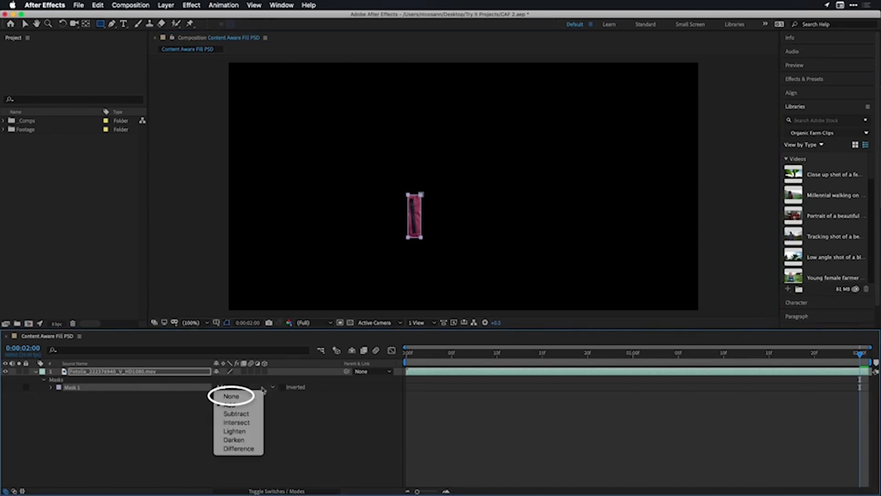
left_click(231, 397)
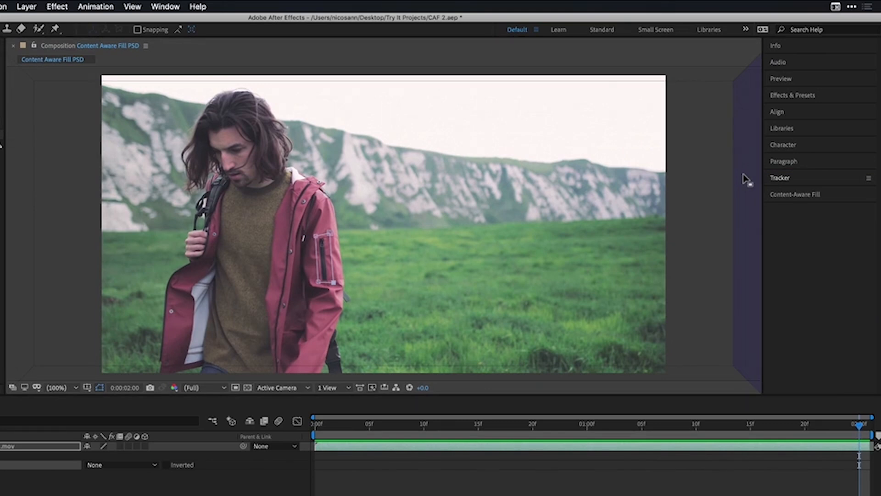
- Set the tracker Method to Perspective and track the zipper mask backward through the clip
left_click(780, 177)
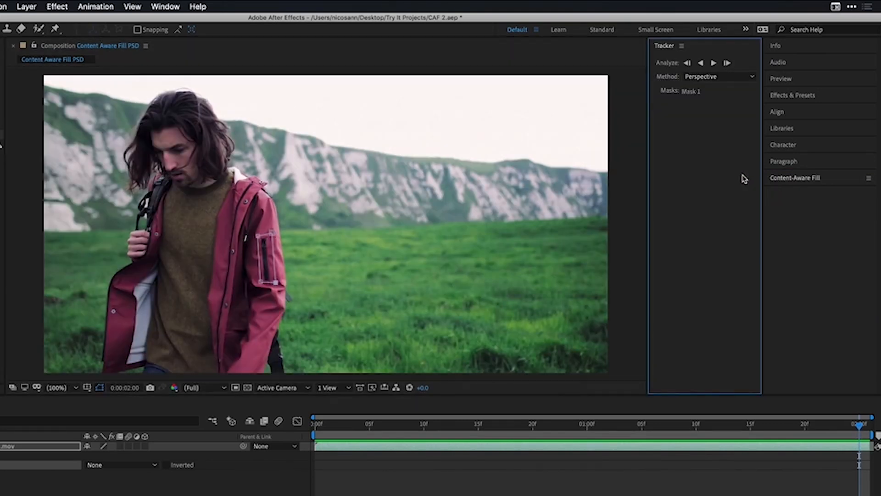
left_click(719, 76)
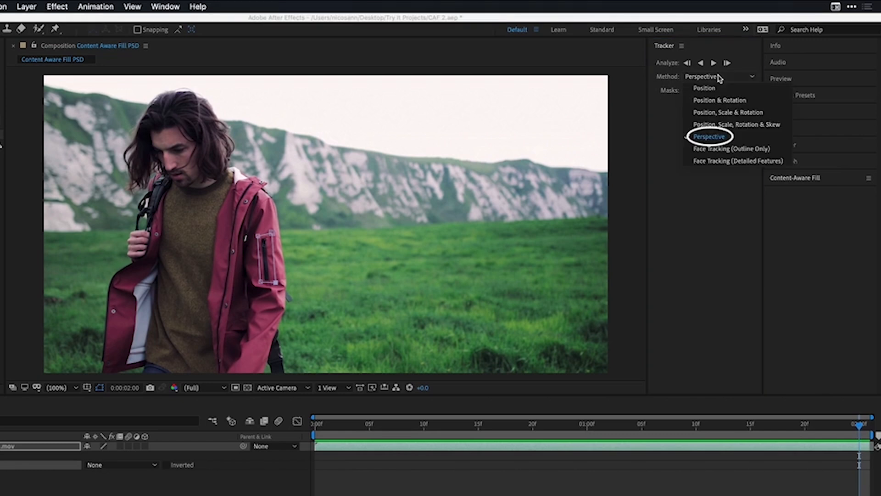
left_click(709, 136)
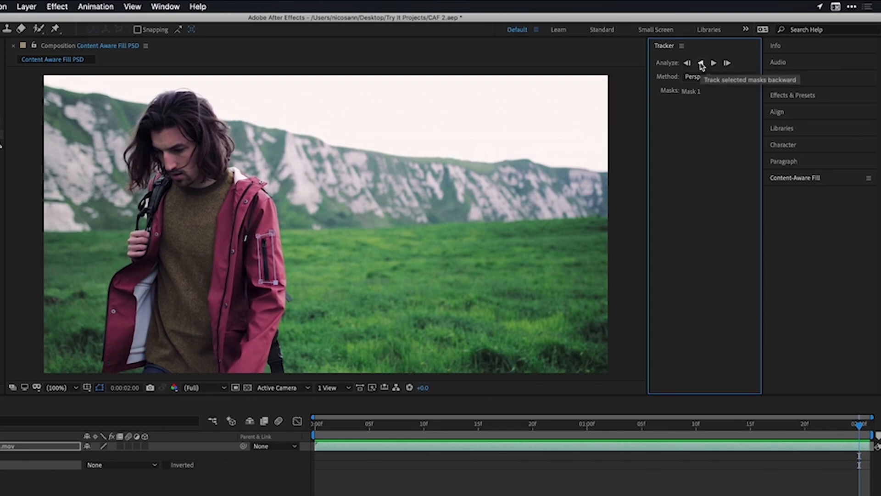
left_click(701, 63)
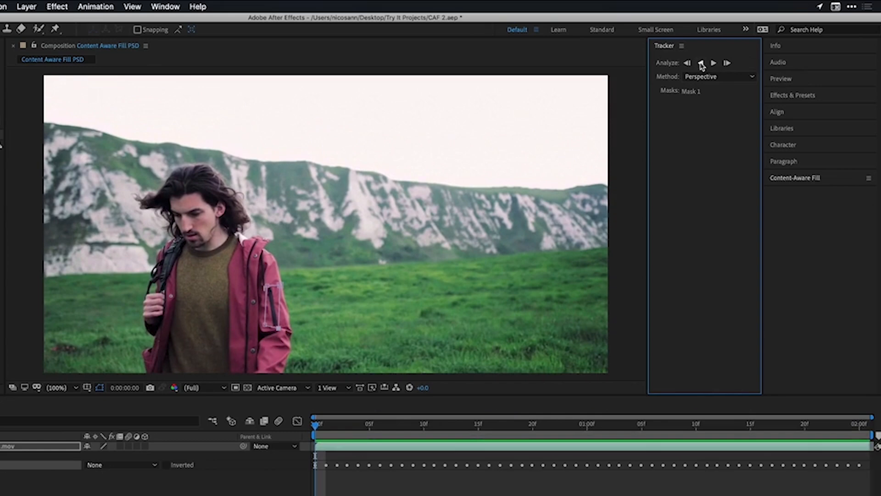
left_click(700, 62)
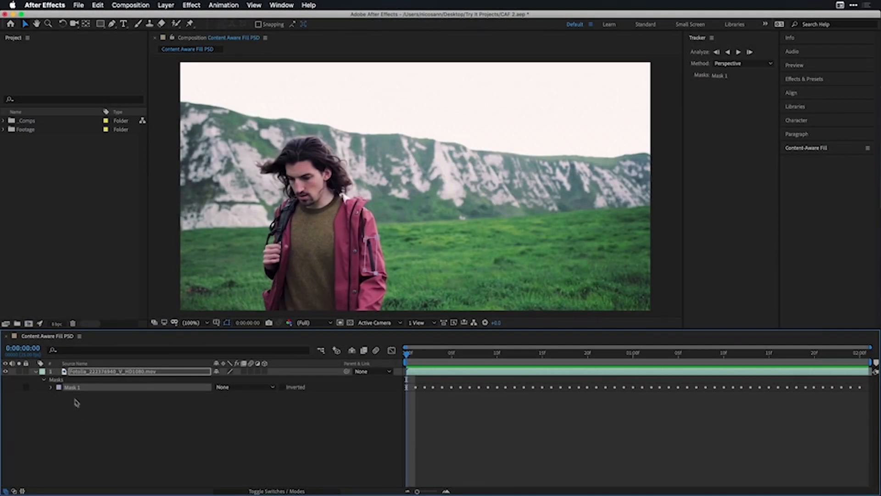
mouse_move(95, 374)
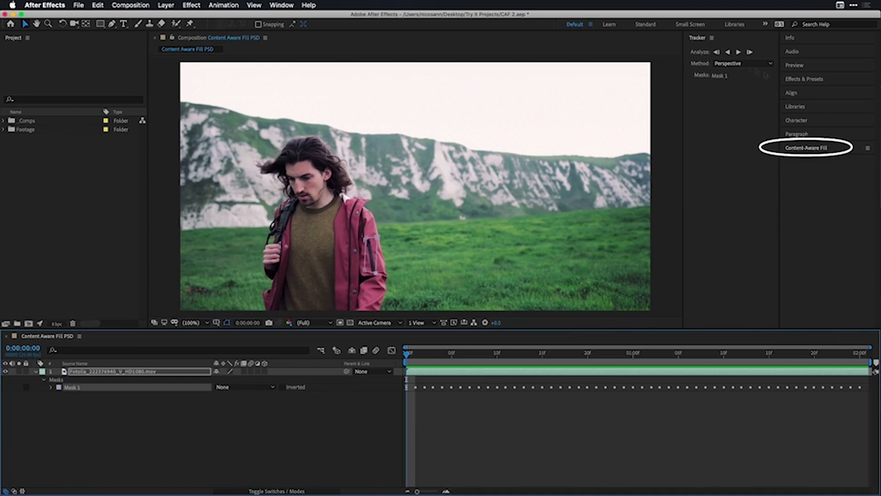
- Show the Content-Aware Fill panel from the Window menu and expand its settings
left_click(281, 6)
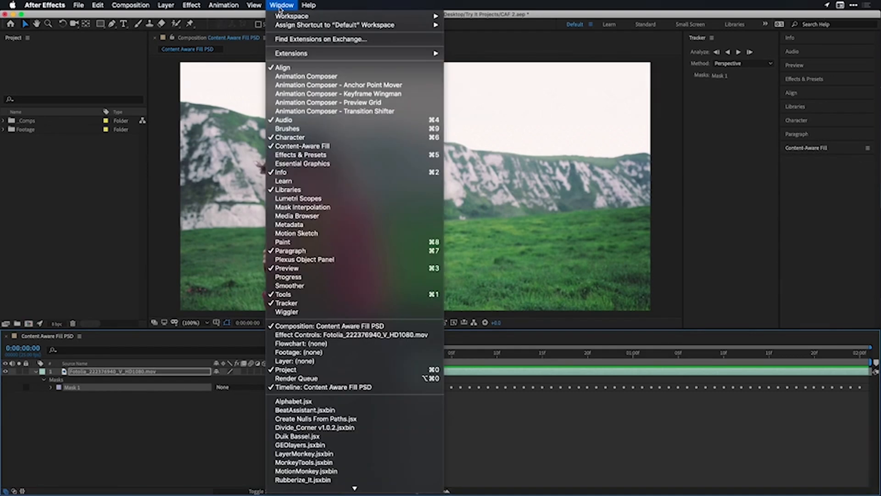
mouse_move(302, 146)
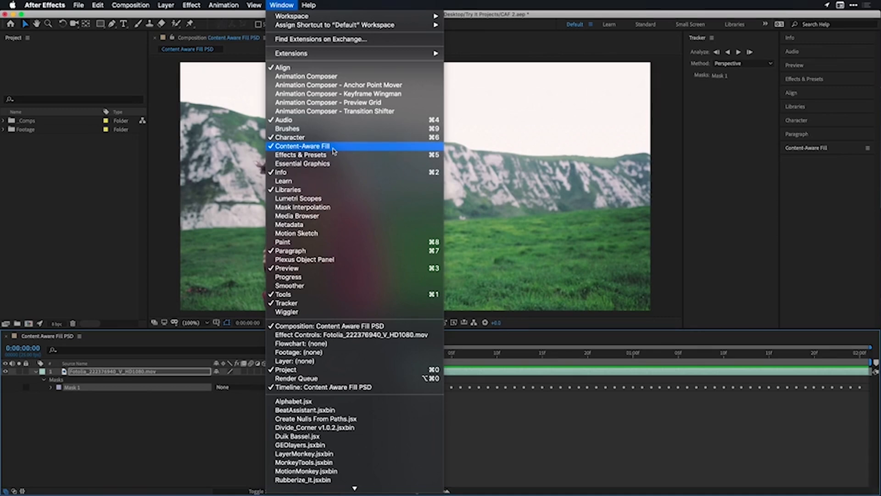
left_click(302, 146)
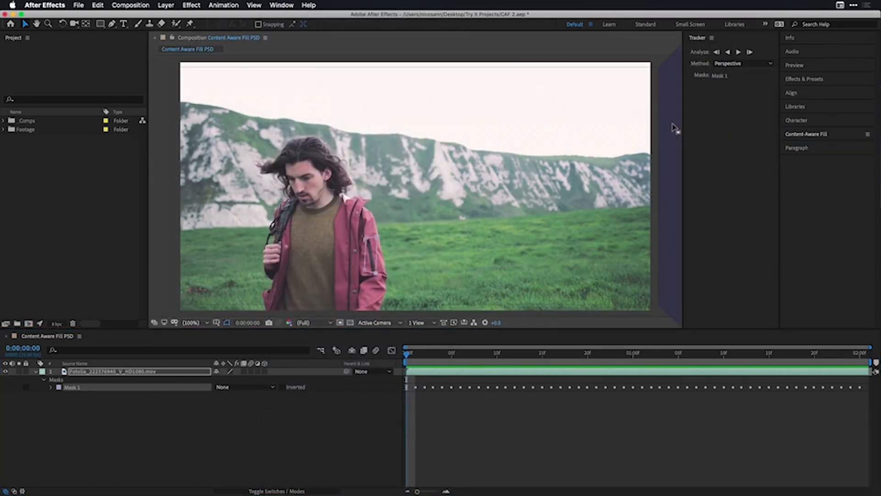
left_click(807, 134)
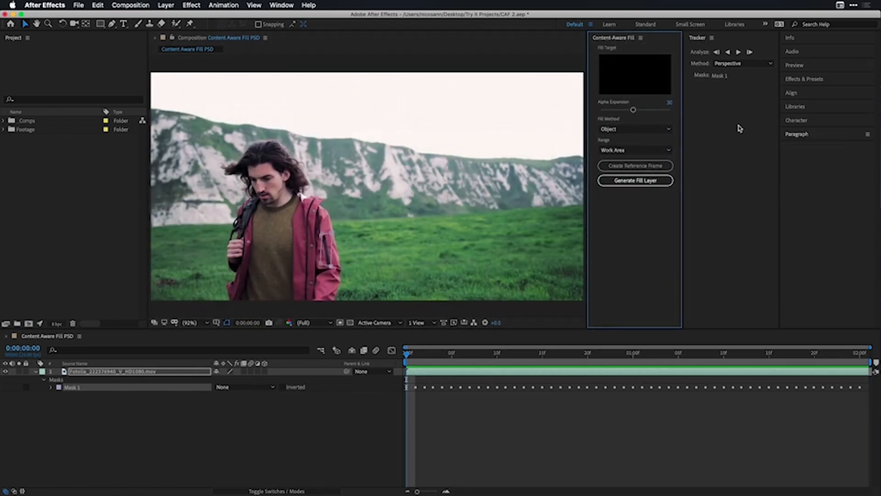
mouse_move(330, 264)
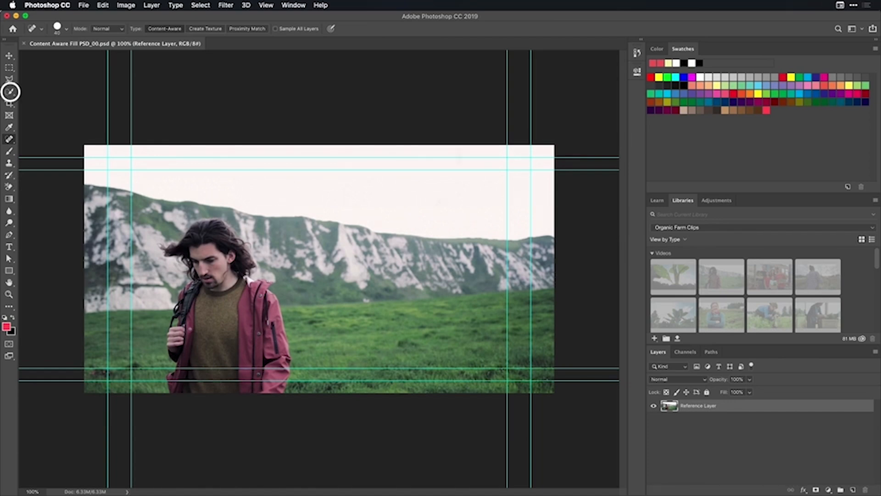
- Zoom and pan onto the jacket sleeve, then quick-select the zipper on the reference frame
left_click(9, 92)
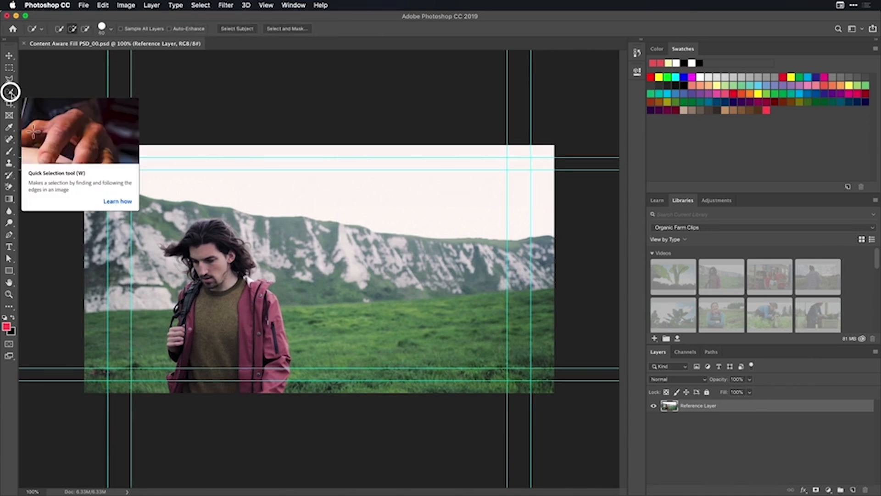
mouse_move(10, 91)
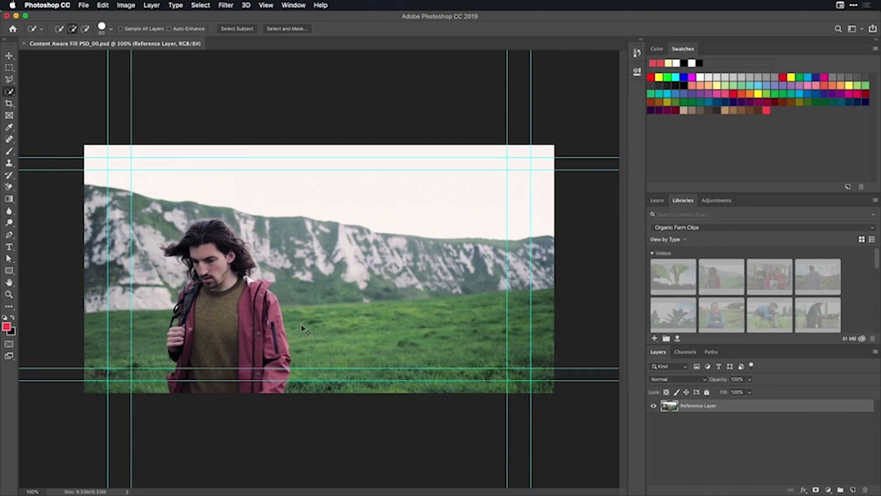
key("cmd+=")
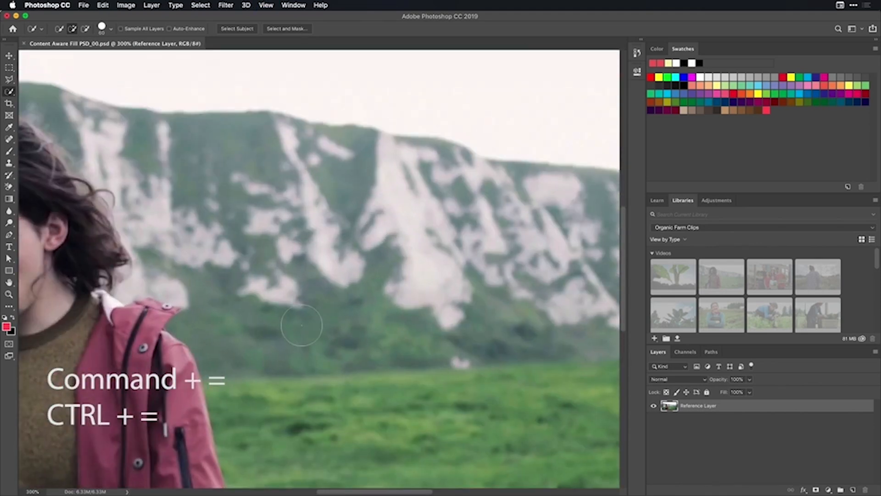
mouse_move(225, 406)
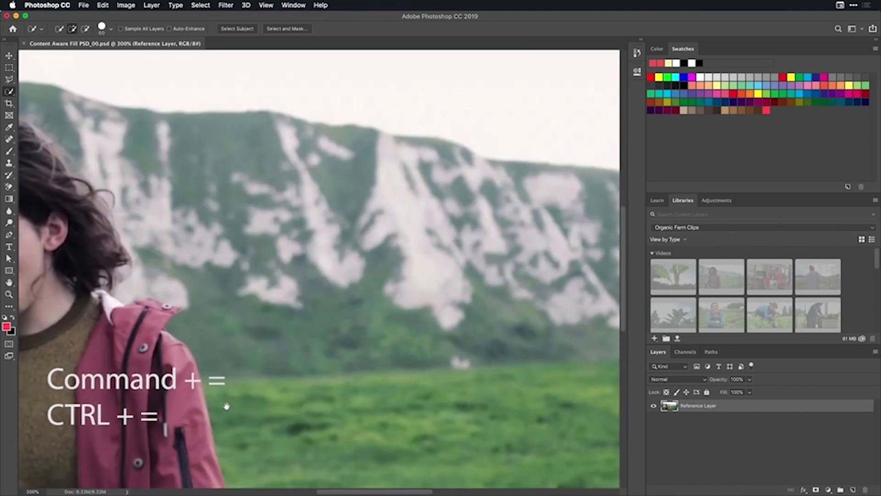
key("cmd+=")
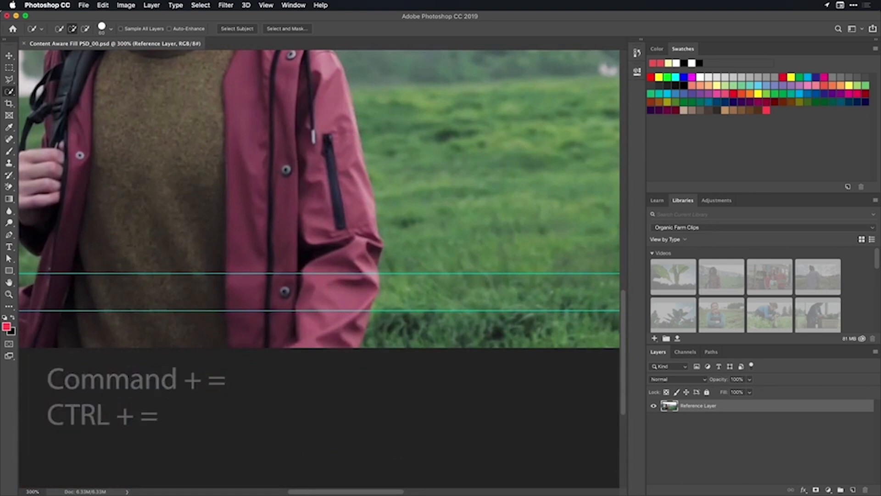
key("space")
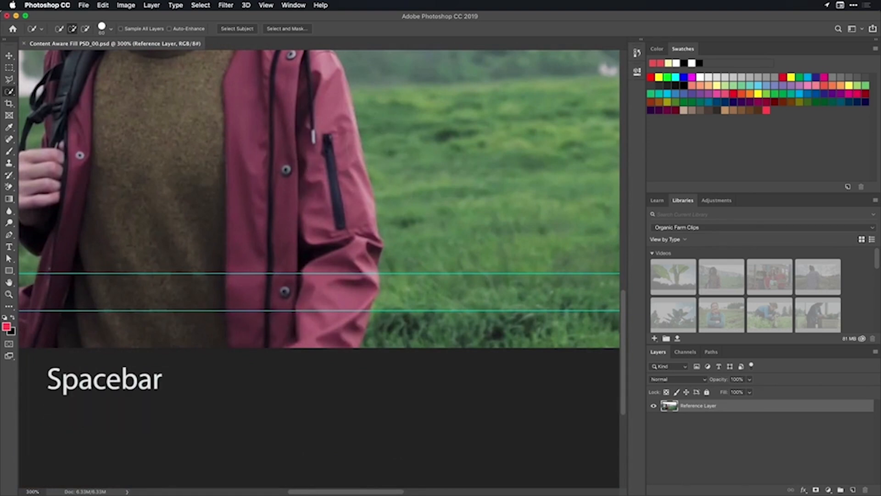
key("space")
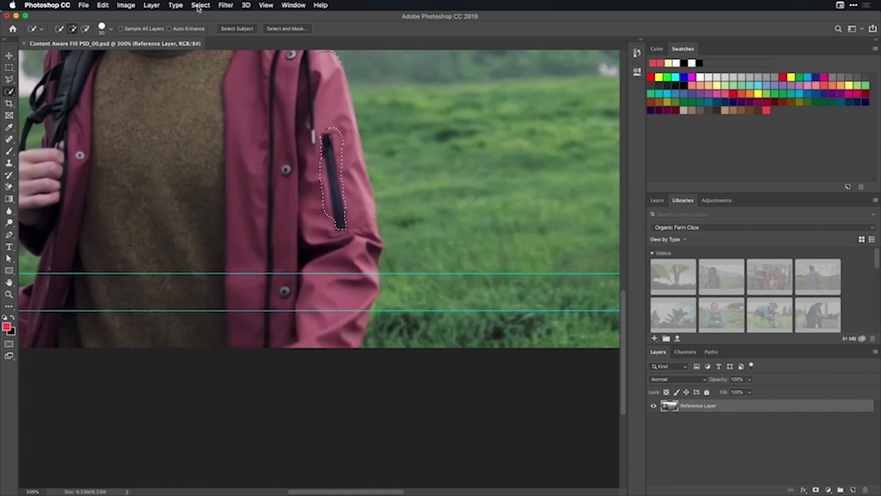
- Expand the zipper selection by 2 pixels via Select > Modify > Expand
left_click(200, 5)
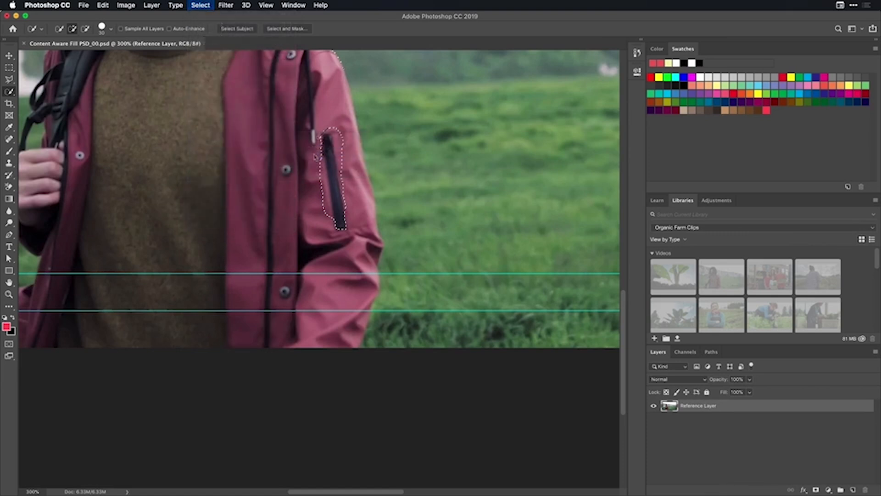
left_click(200, 6)
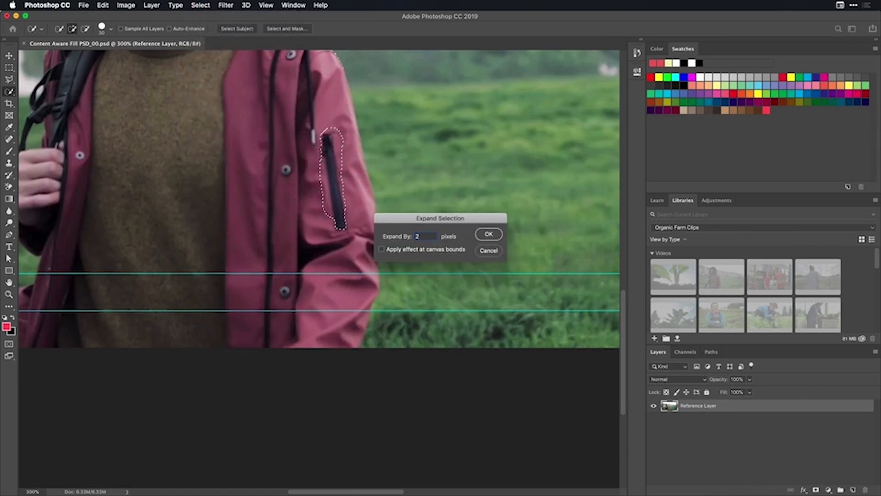
left_click(487, 234)
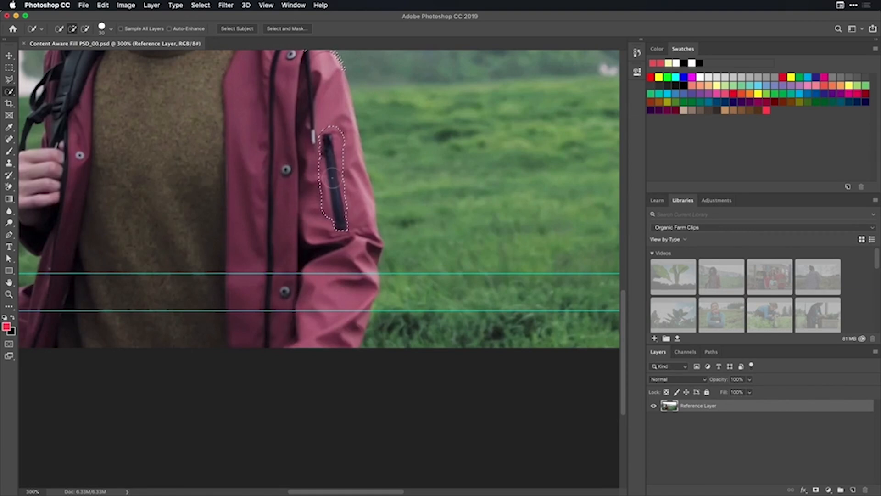
- Fill the selection with Content-Aware via Edit > Fill, erasing the zipper
left_click(102, 5)
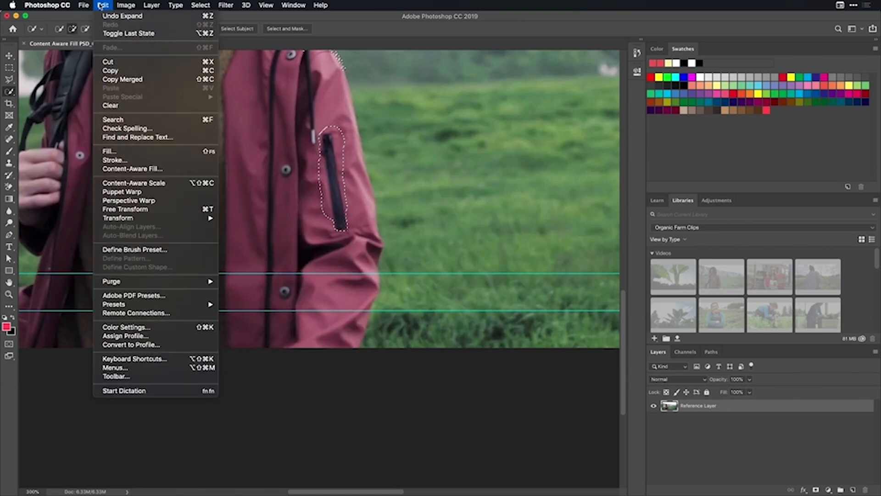
mouse_move(129, 151)
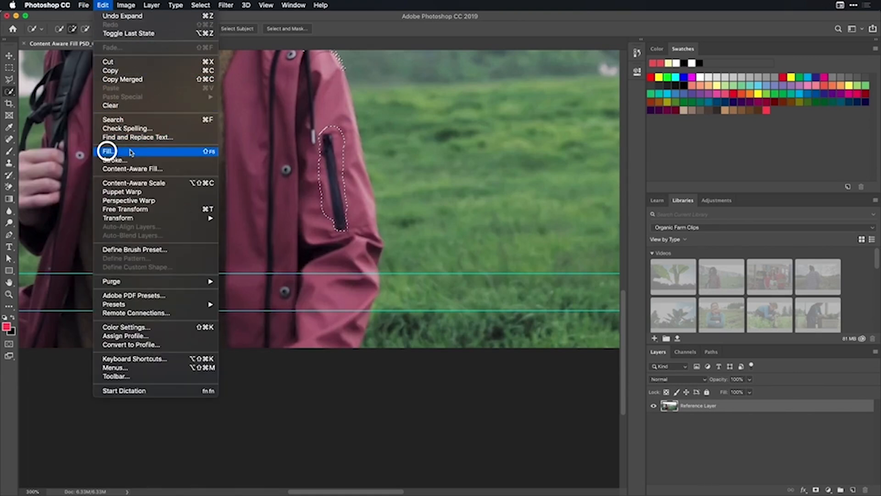
left_click(107, 151)
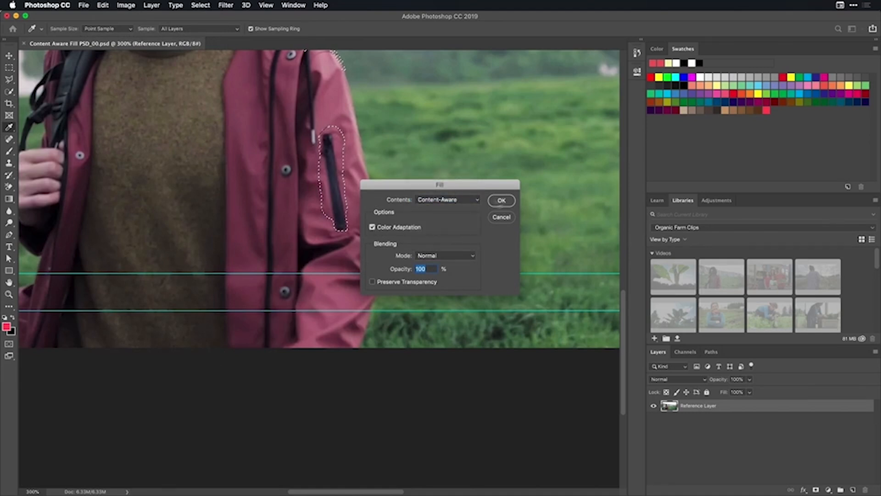
left_click(502, 201)
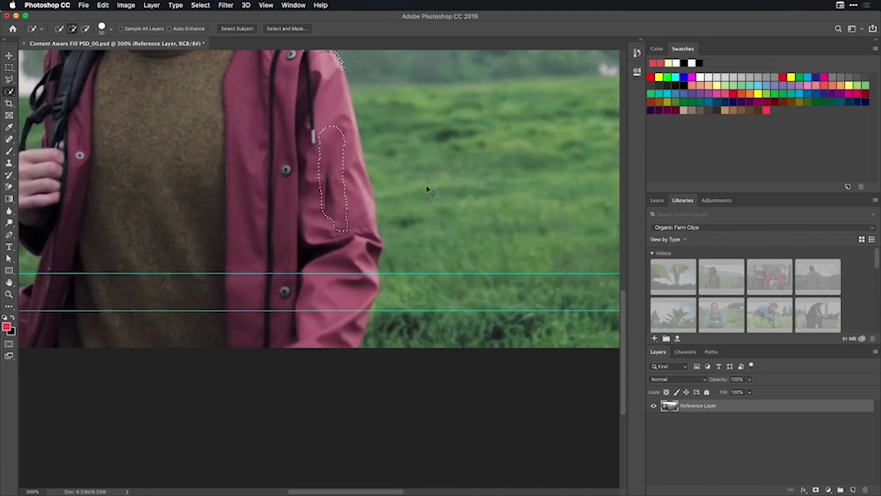
- Deselect, then spot-heal the leftover marks on the red jacket sleeve
key("cmd+d")
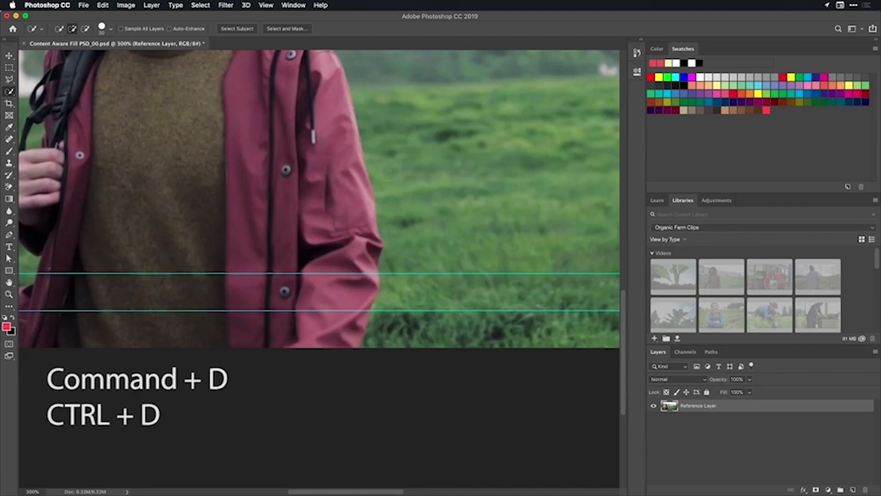
mouse_move(341, 201)
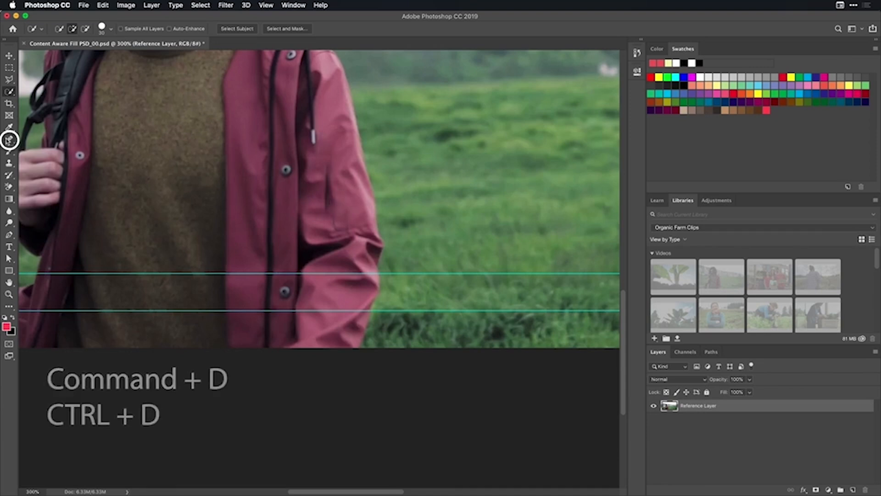
mouse_move(9, 139)
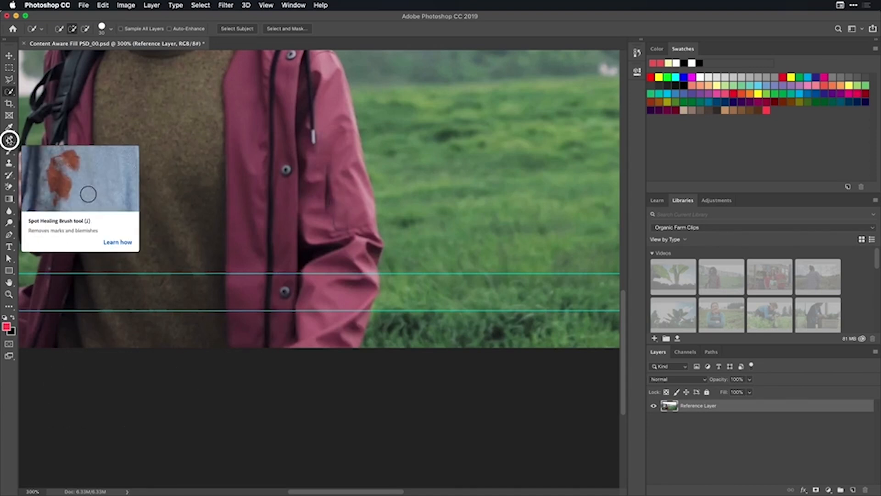
left_click(9, 140)
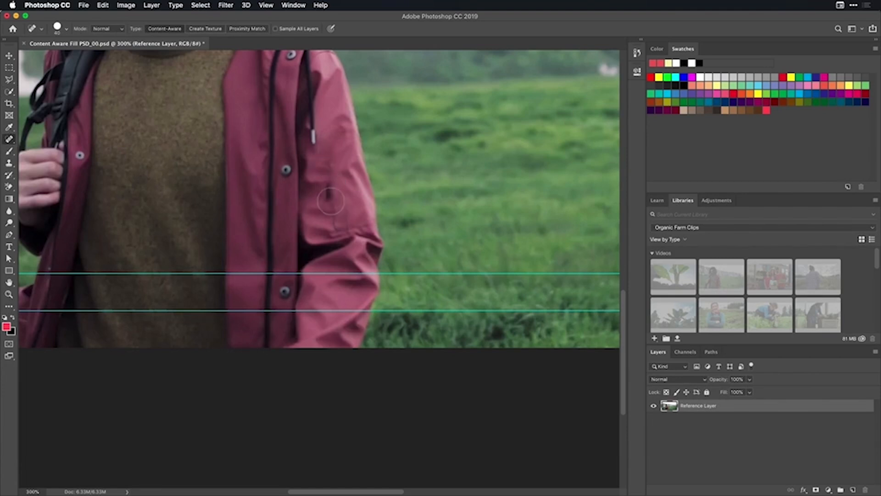
left_click(332, 179)
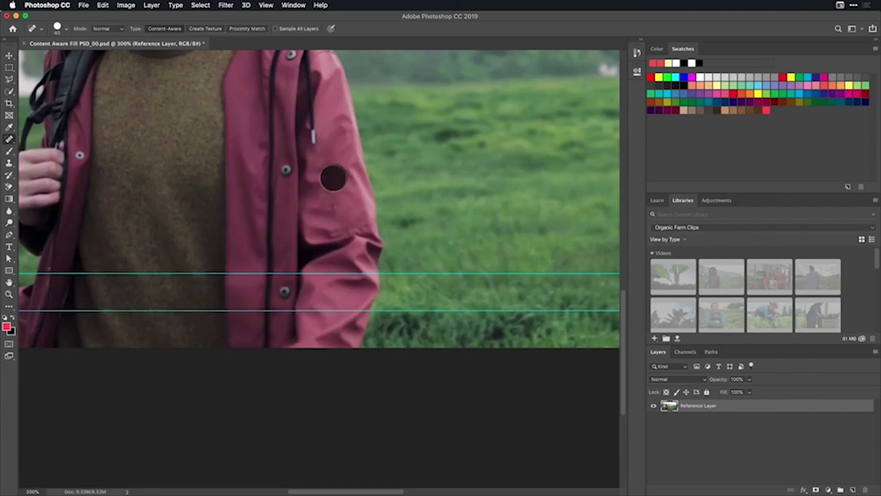
left_click(333, 179)
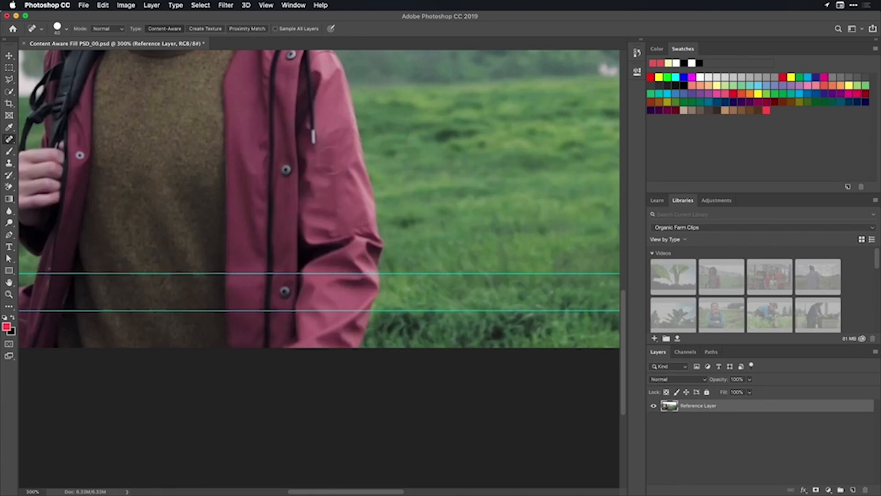
mouse_move(339, 204)
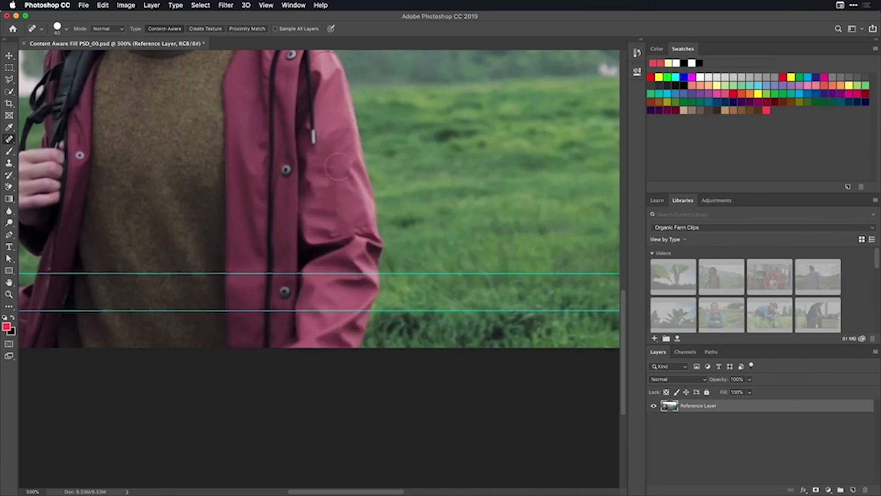
mouse_move(337, 211)
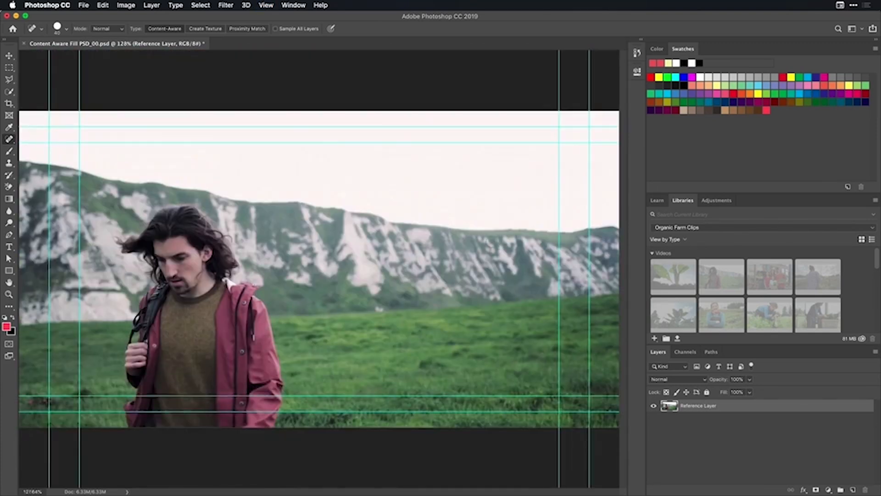
- Fit the image to the window, close the document and save changes at the prompt
key("cmd+0")
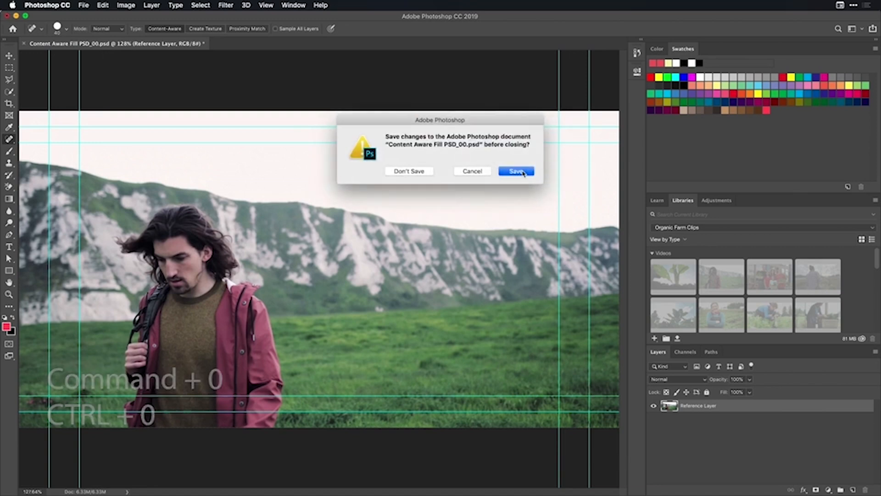
left_click(515, 171)
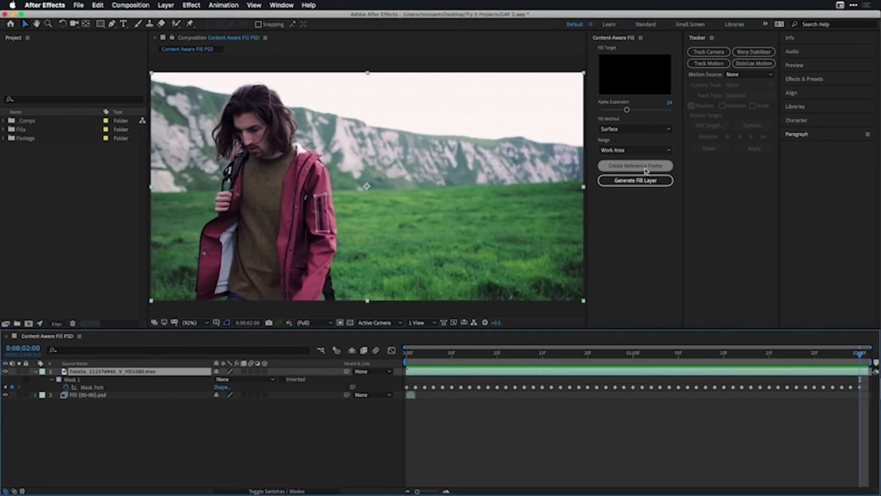
- Create a reference frame at the clip's end, quick-select its zipper and expand the selection by 2 pixels
left_click(635, 165)
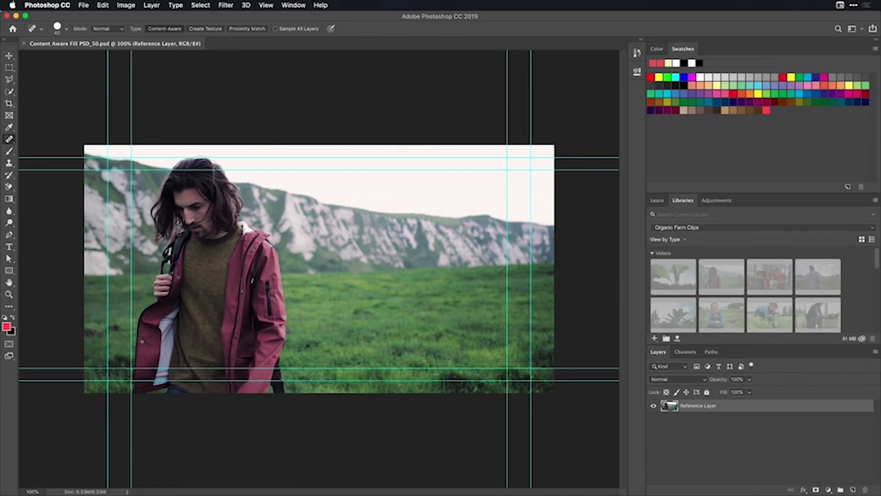
left_click(9, 77)
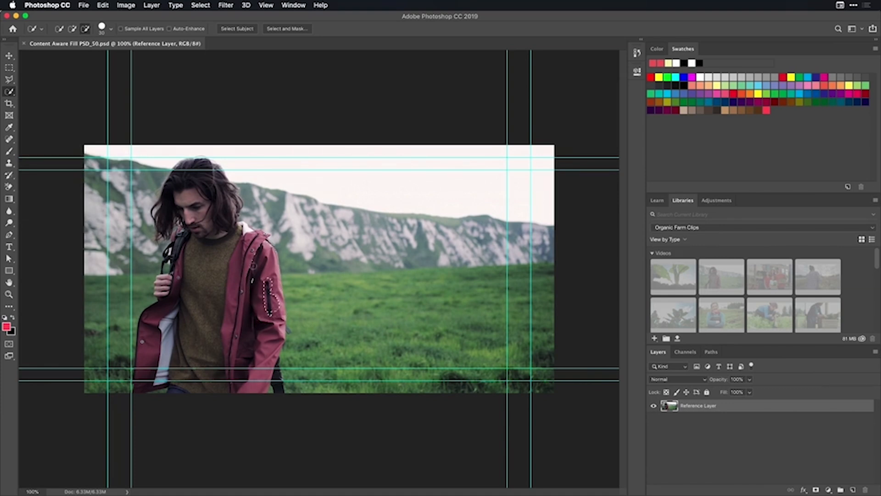
left_click(200, 6)
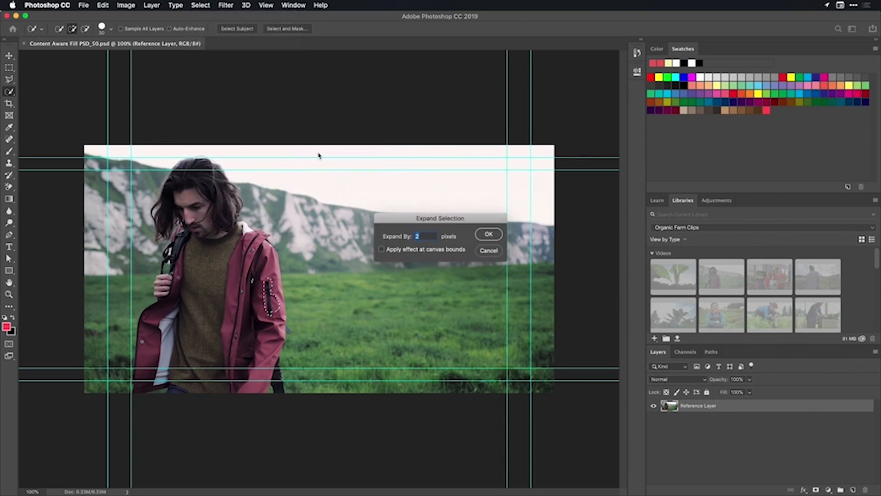
left_click(487, 234)
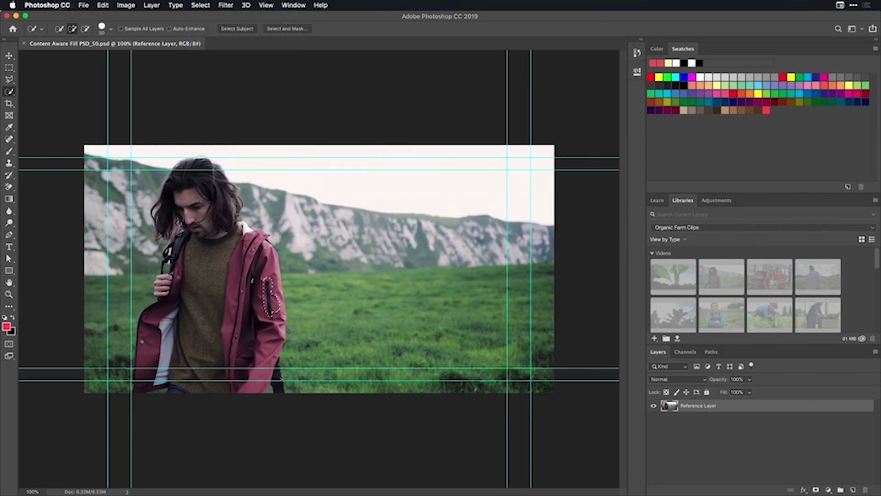
- Content-aware fill the zipper area, spot-heal the remains and close the frame-50 document
left_click(102, 6)
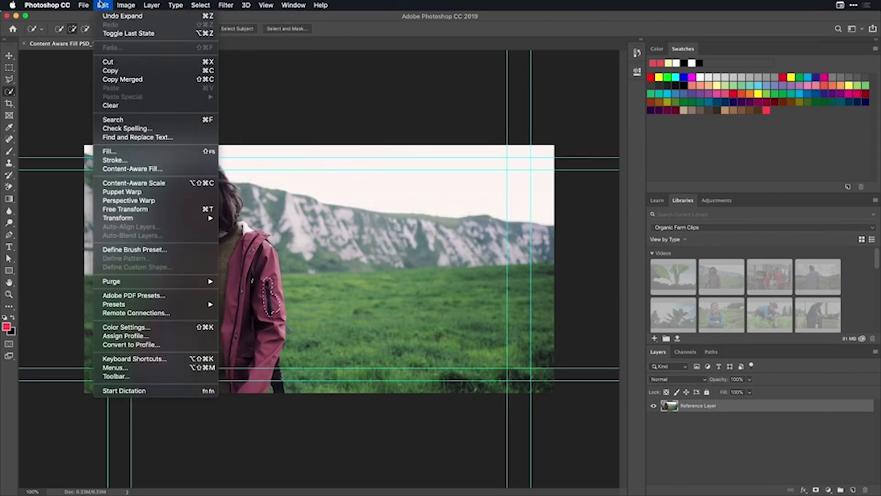
left_click(109, 151)
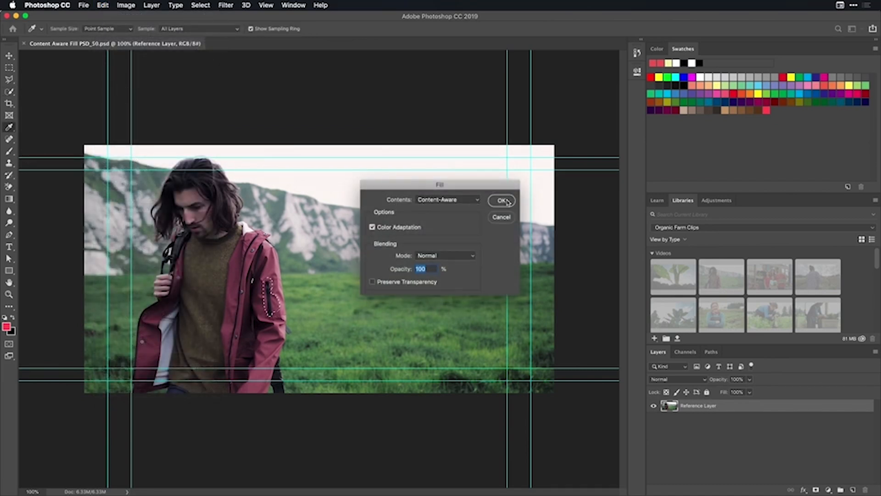
left_click(501, 201)
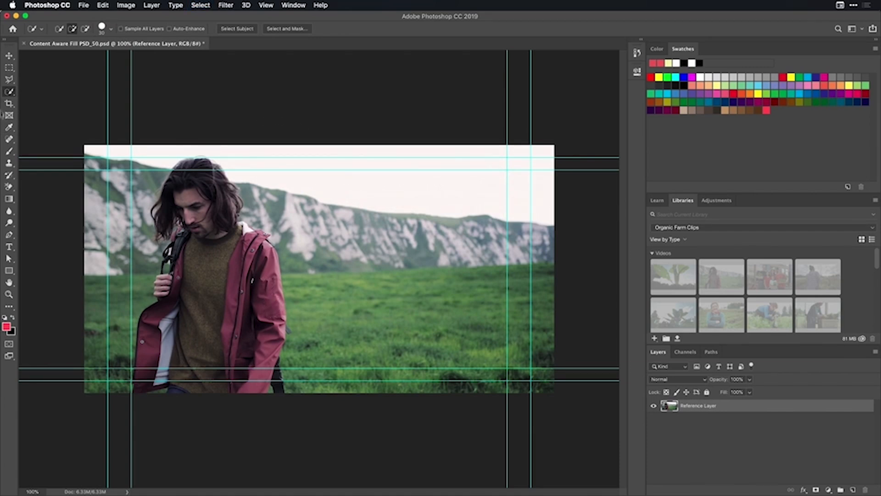
left_click(9, 141)
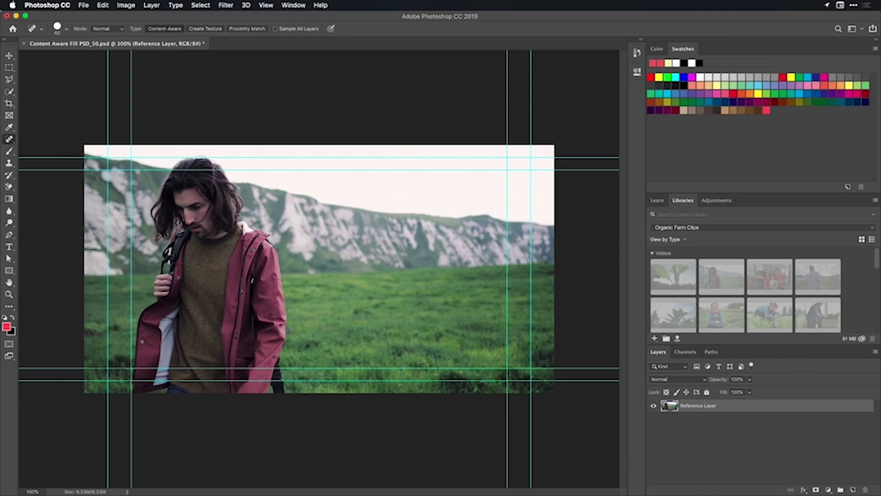
left_click(24, 44)
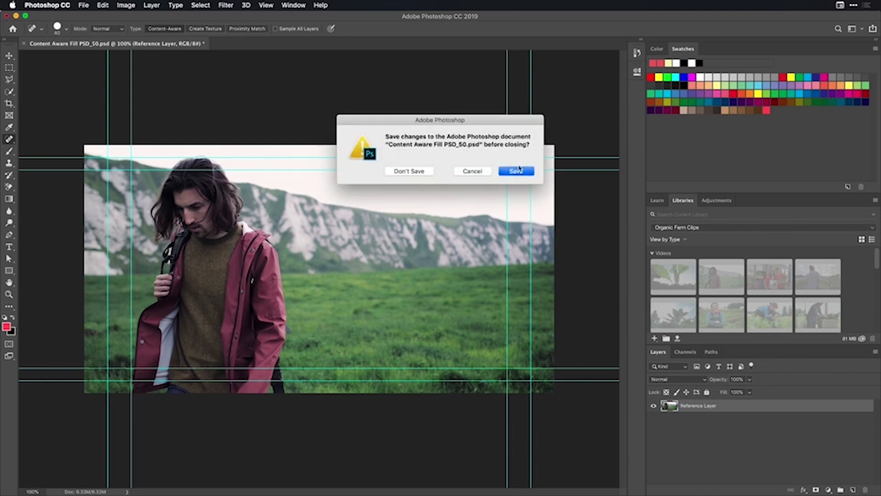
- Save the edited frame-50 reference on close so it lands as a PSD layer in After Effects
left_click(515, 171)
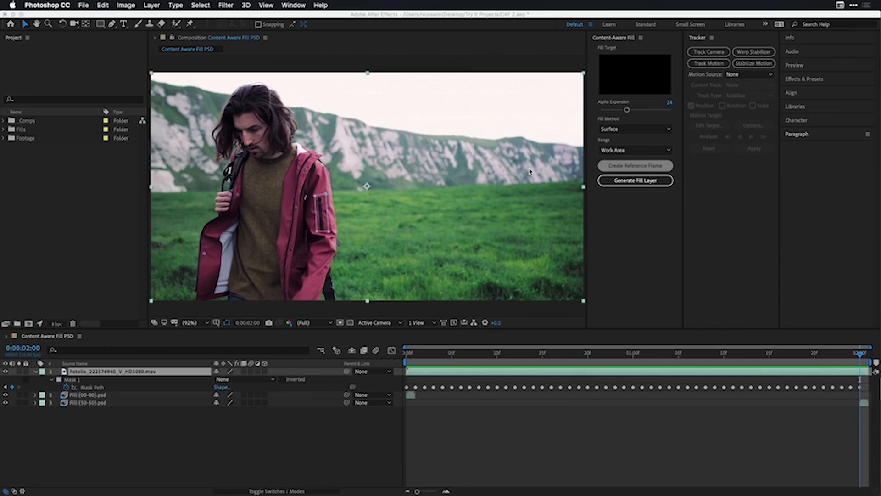
mouse_move(533, 172)
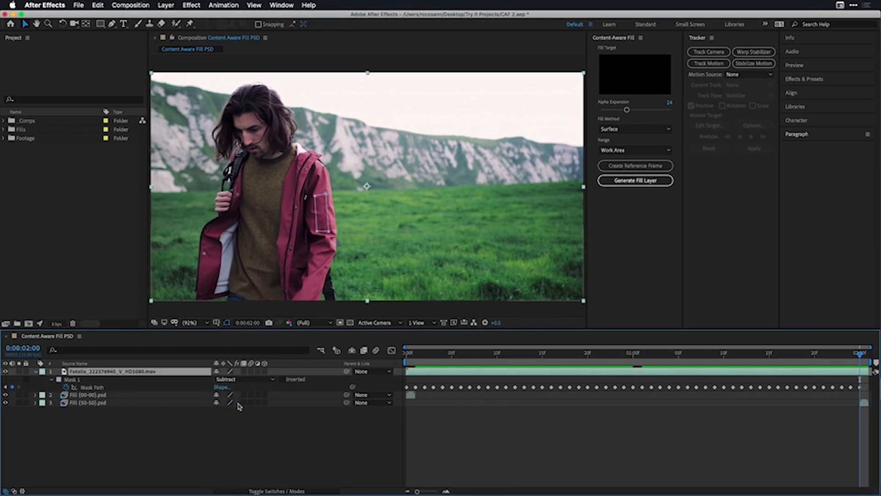
mouse_move(179, 431)
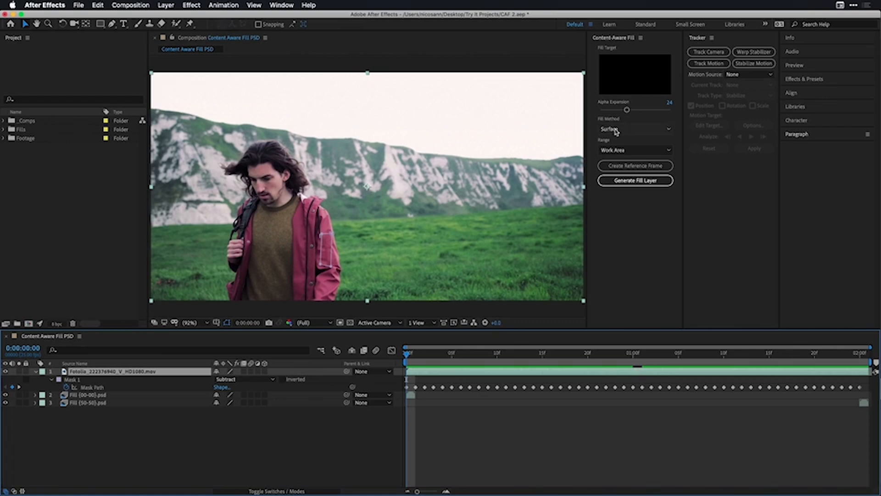
- Keep the Surface fill method and generate the fill layer for the masked sleeve zipper
left_click(636, 128)
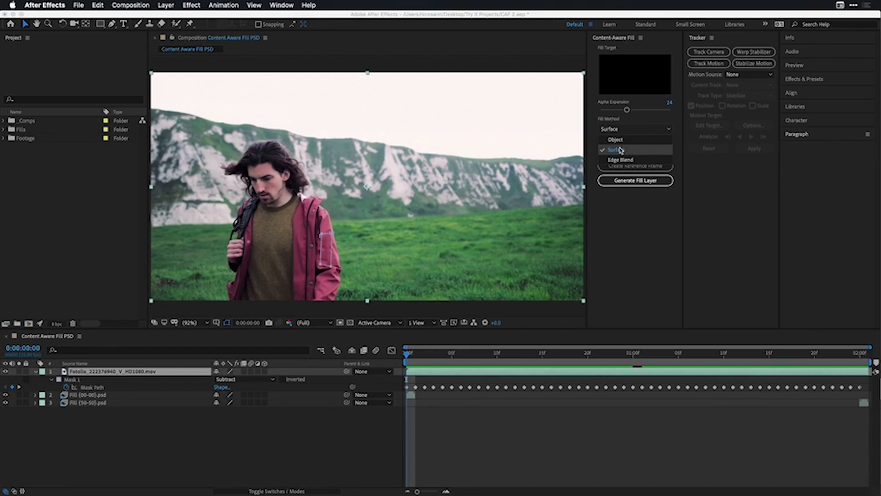
left_click(617, 149)
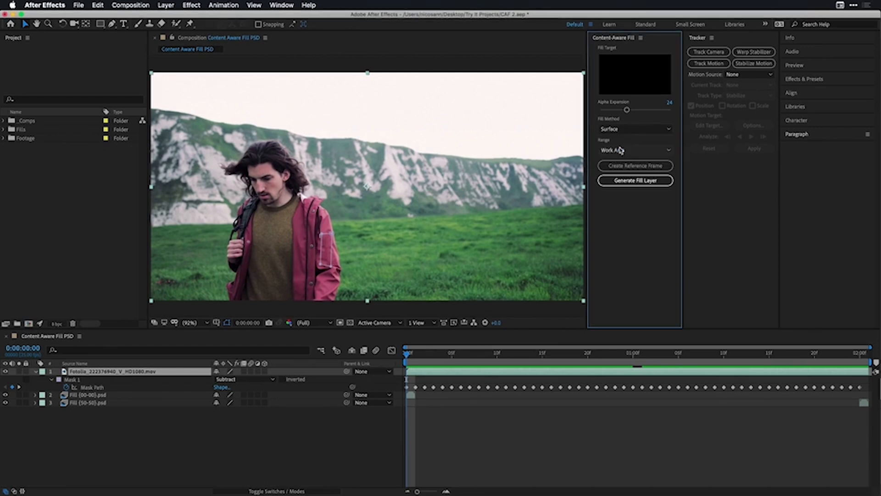
left_click(442, 353)
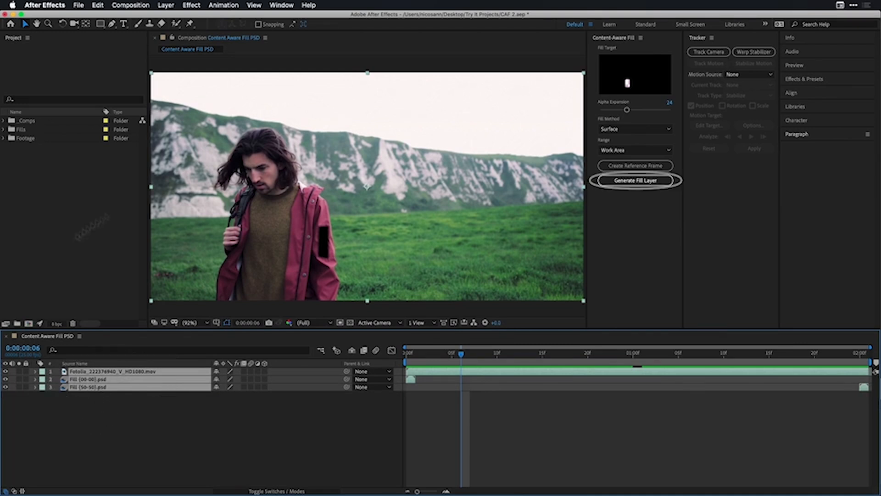
- Wait while the fill renders, adding the Fill [00-50].png layer above the footage
left_click(635, 181)
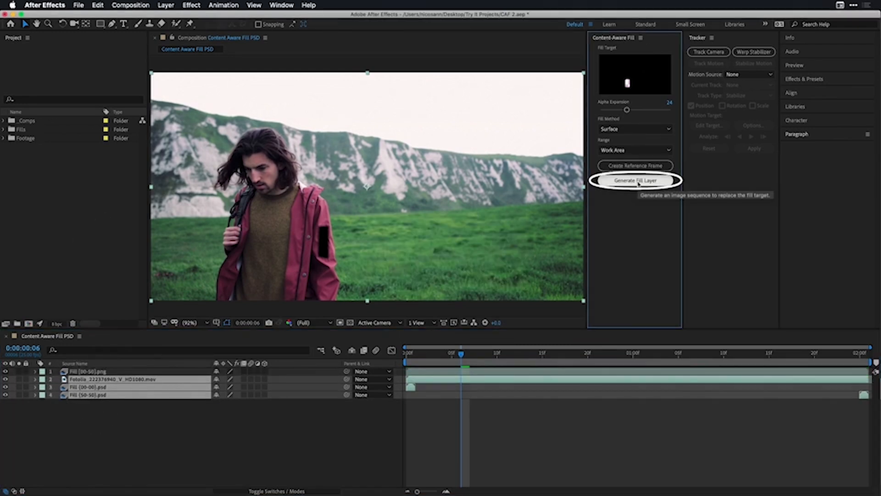
left_click(635, 180)
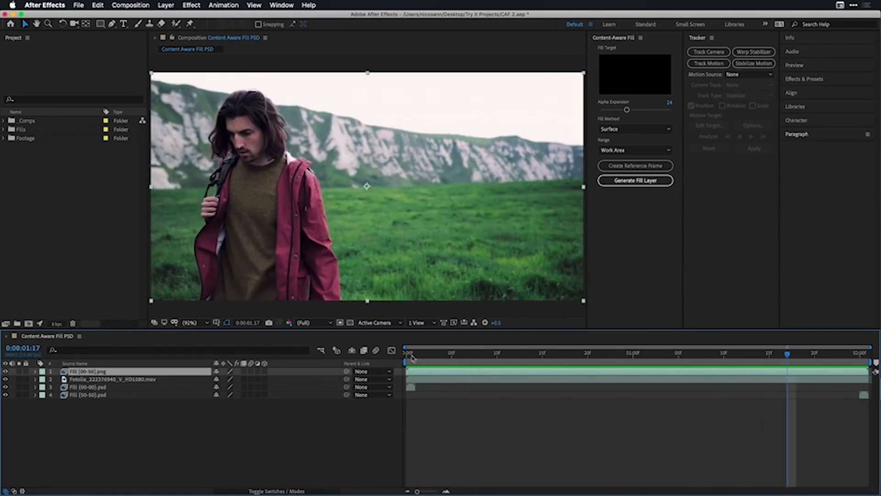
mouse_move(424, 362)
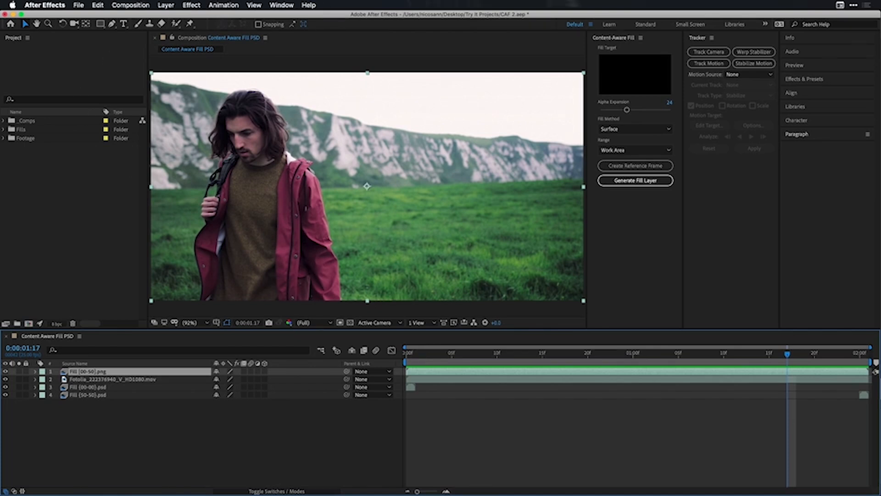
left_click(640, 37)
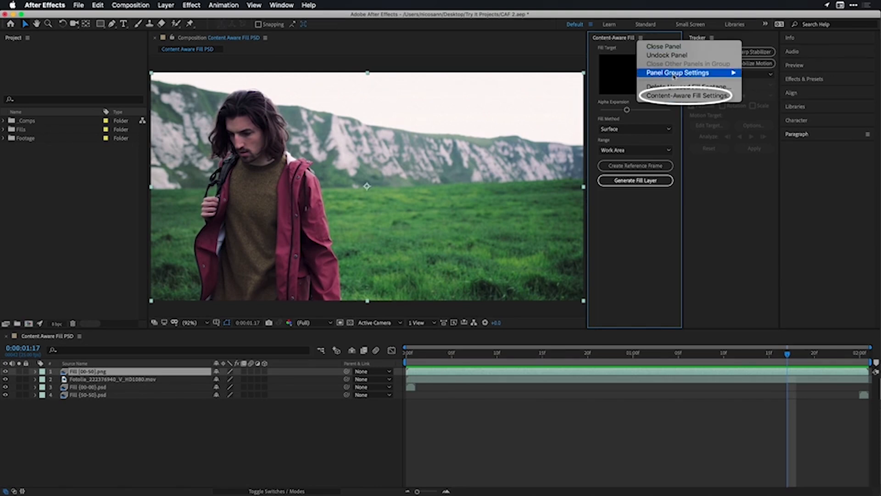
mouse_move(688, 95)
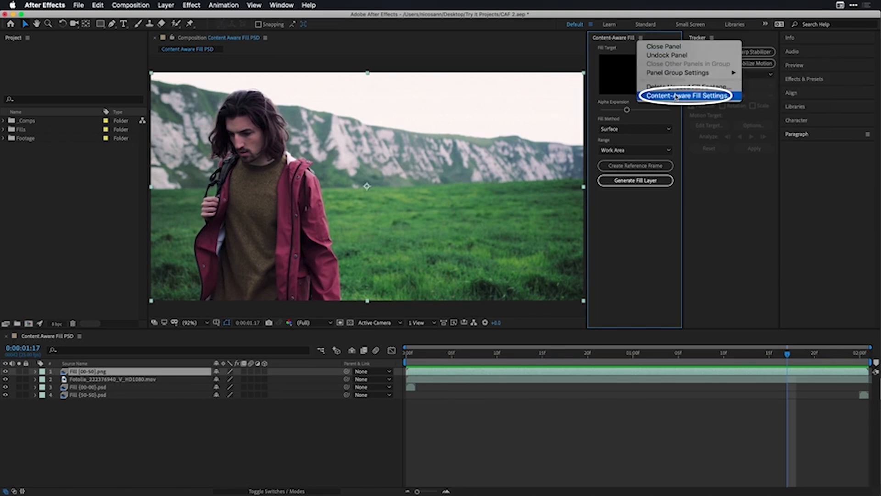
left_click(687, 94)
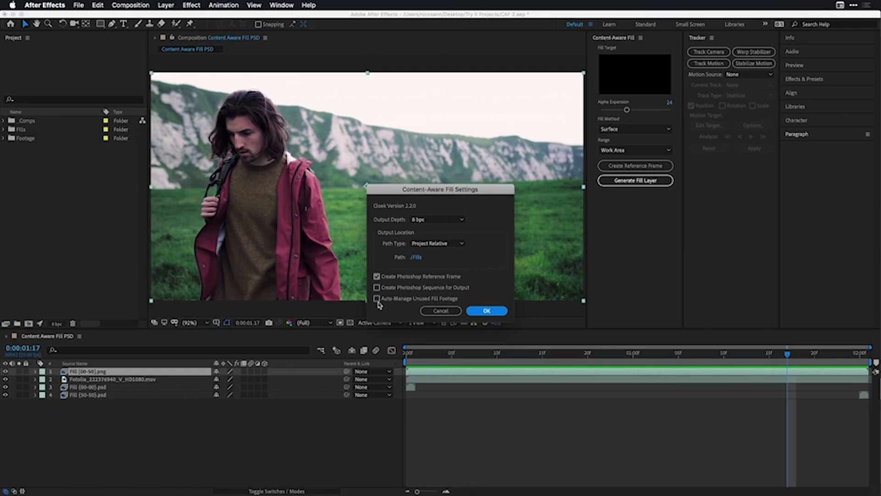
left_click(486, 312)
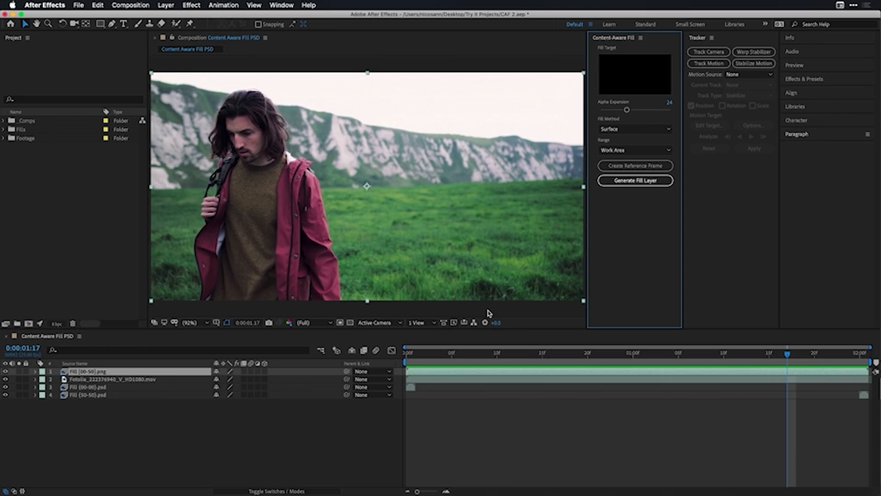